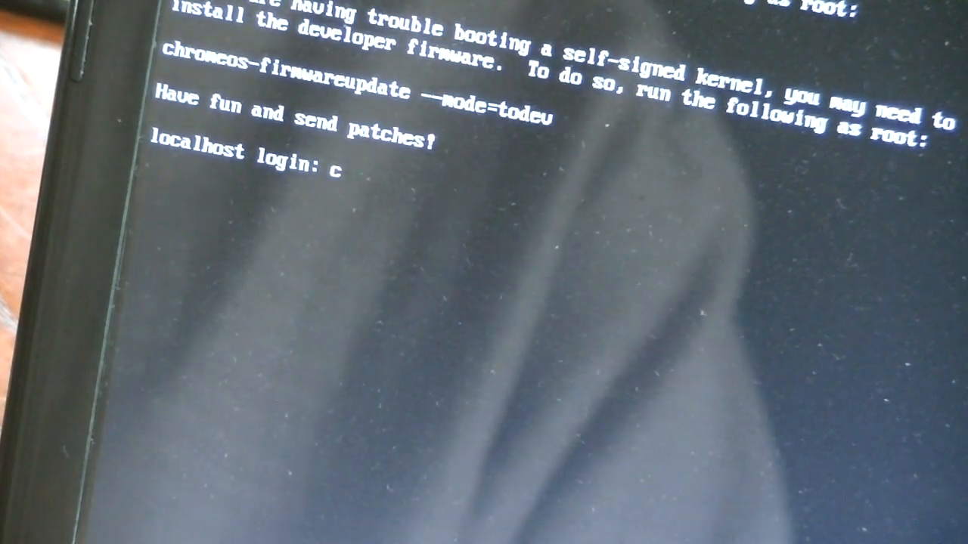
{"action": "type", "text": "hr"}
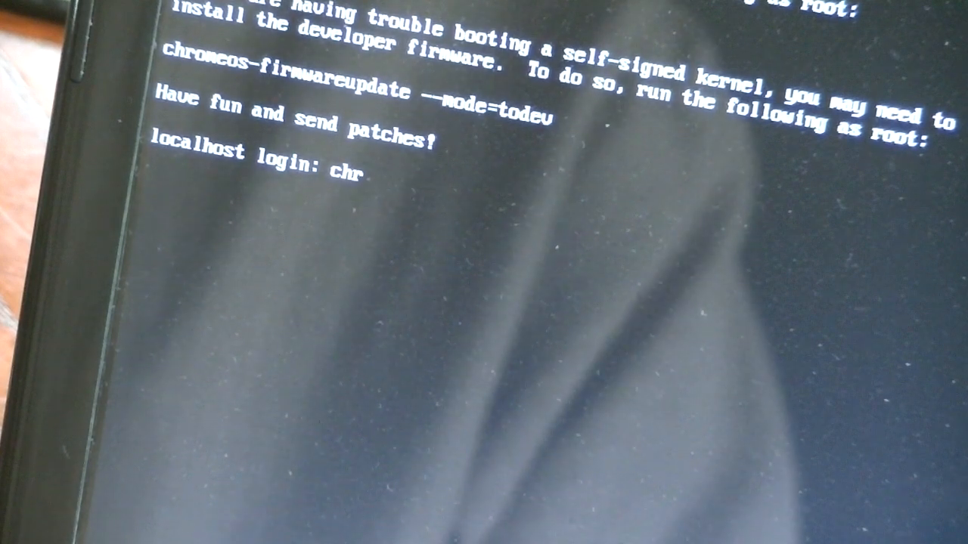
{"action": "type", "text": "ono"}
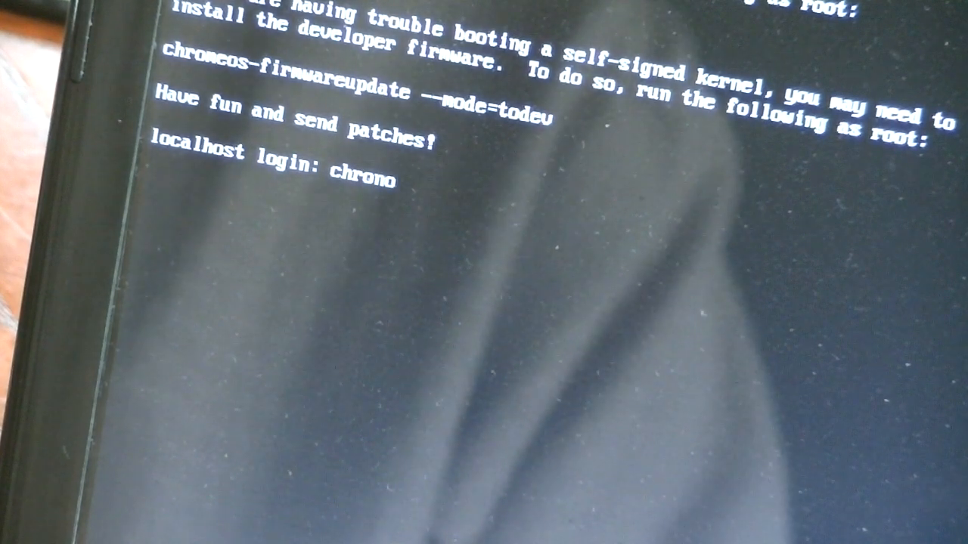
{"action": "type", "text": "s"}
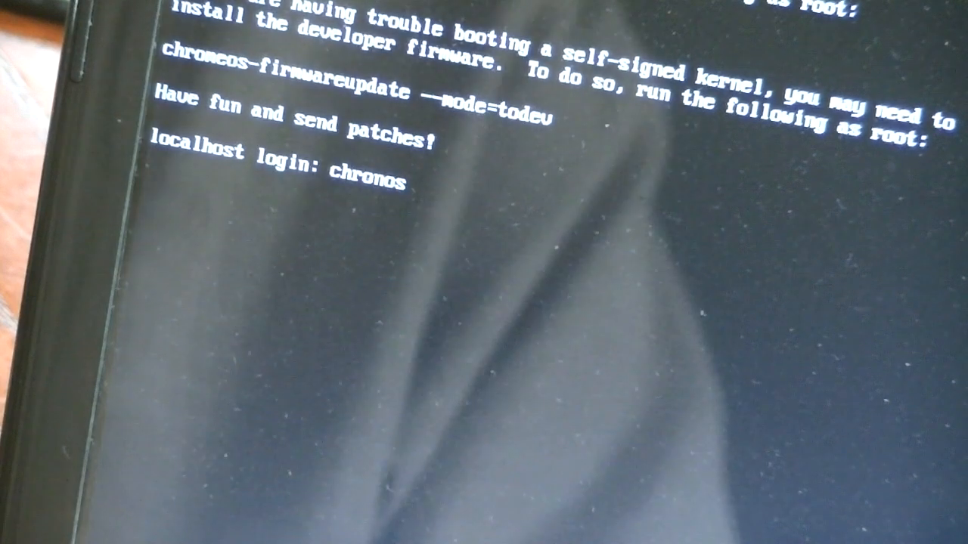